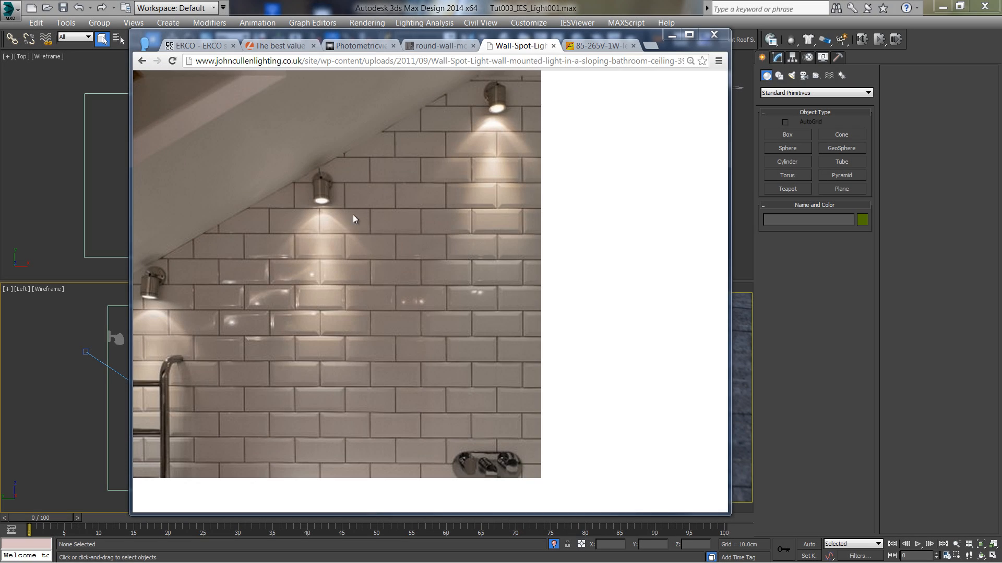
View the round halogen wall spotlight photo, then the LED wall spotlight photo.
click(443, 45)
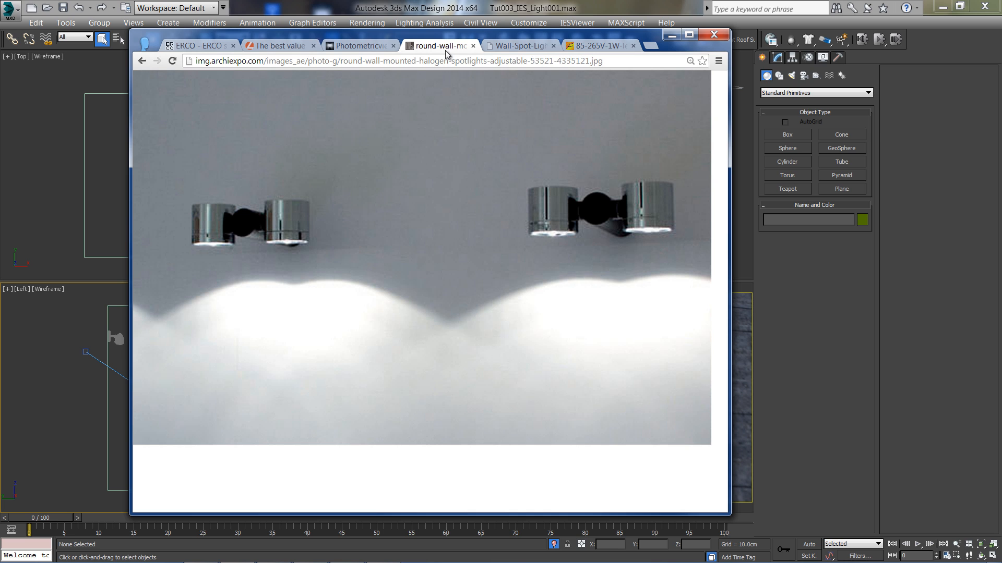
click(597, 46)
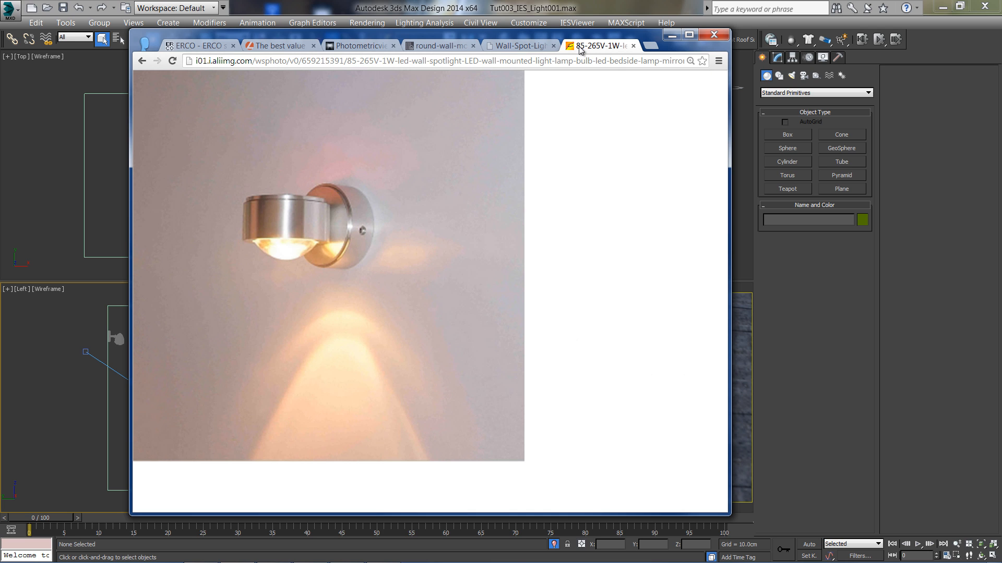
mouse_move(348, 77)
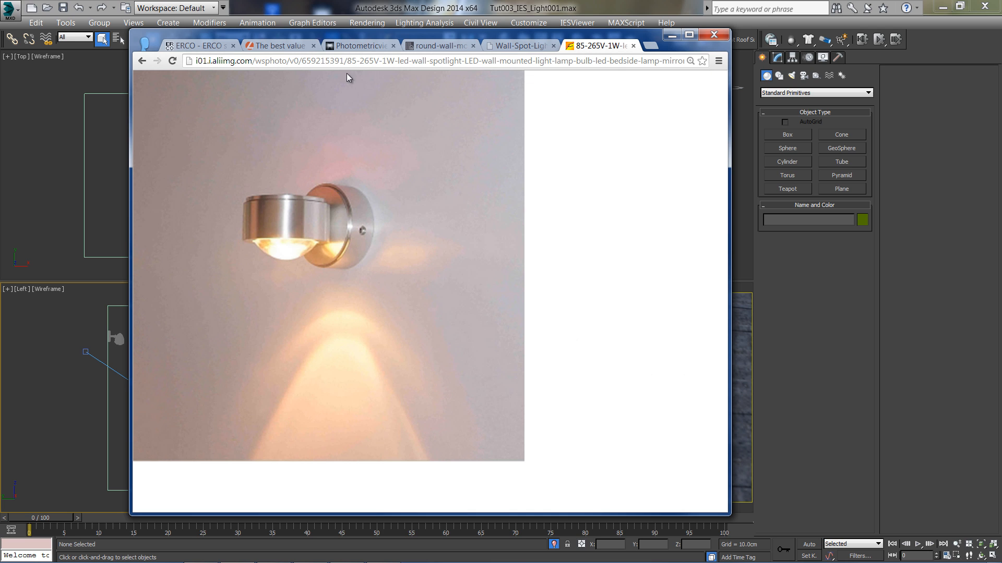
Browse Lithonia's photometrics library to the 2ES8P recessed fluorescent IES files, then move to ERCO.
click(289, 46)
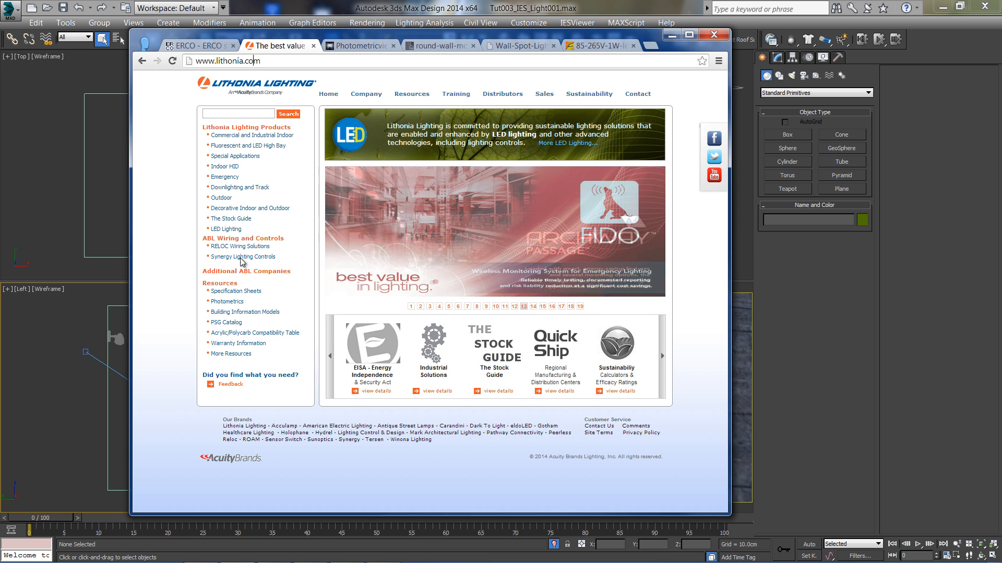
click(227, 302)
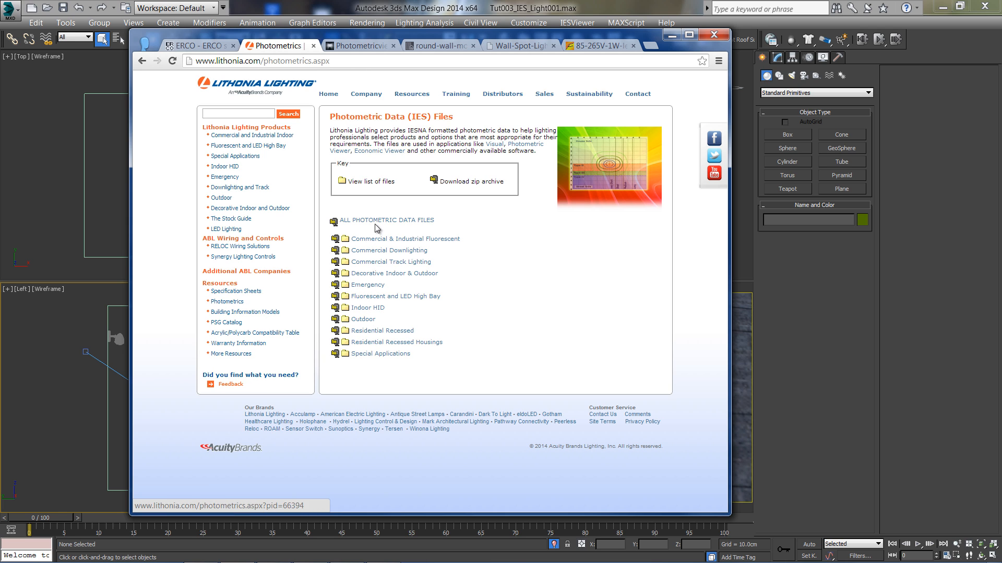
mouse_move(392, 244)
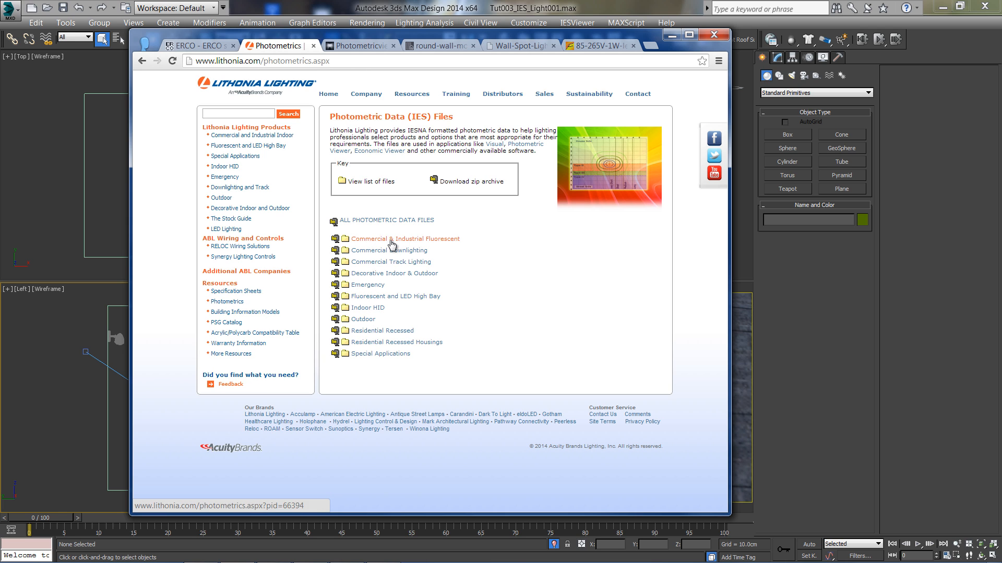
mouse_move(392, 302)
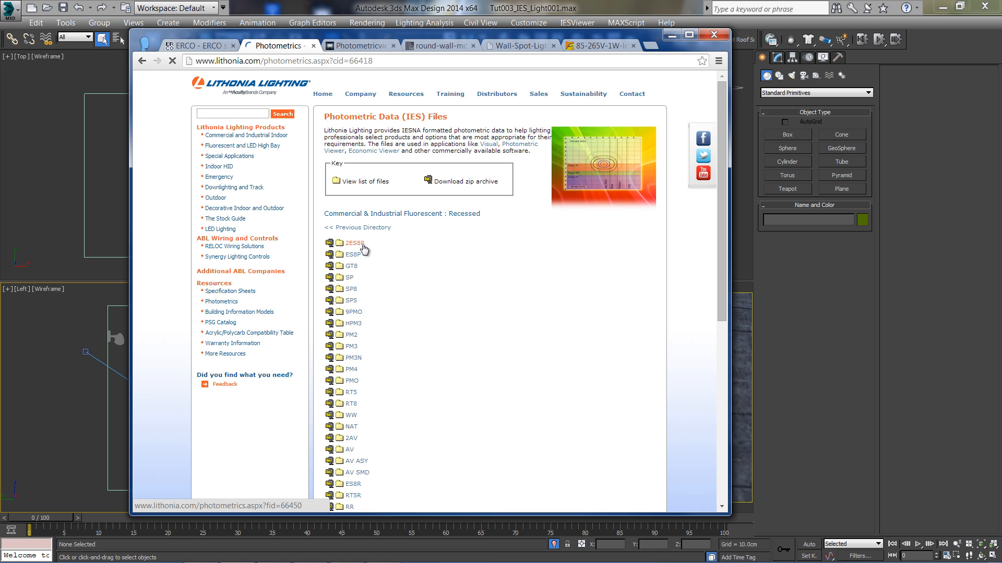
click(350, 244)
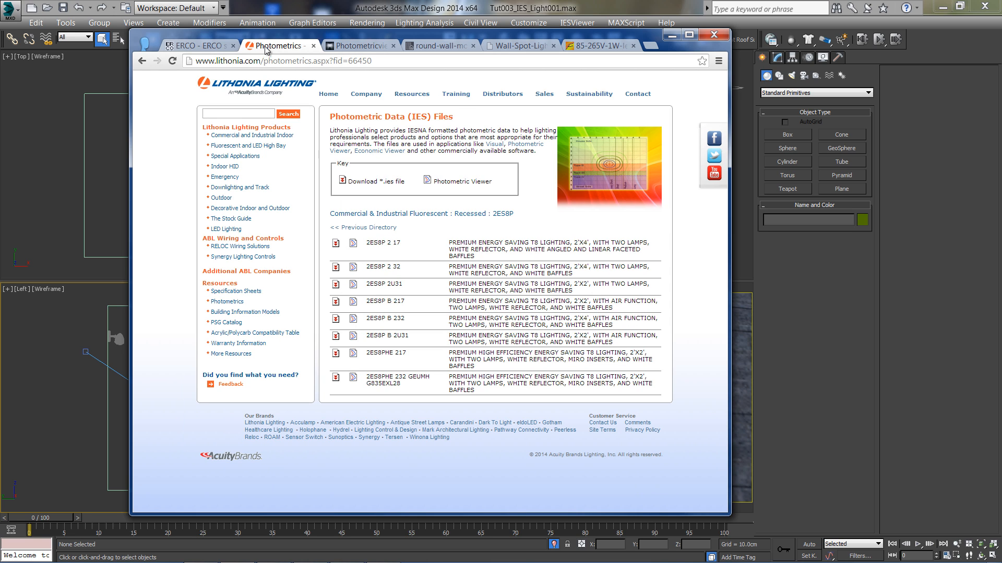
click(195, 45)
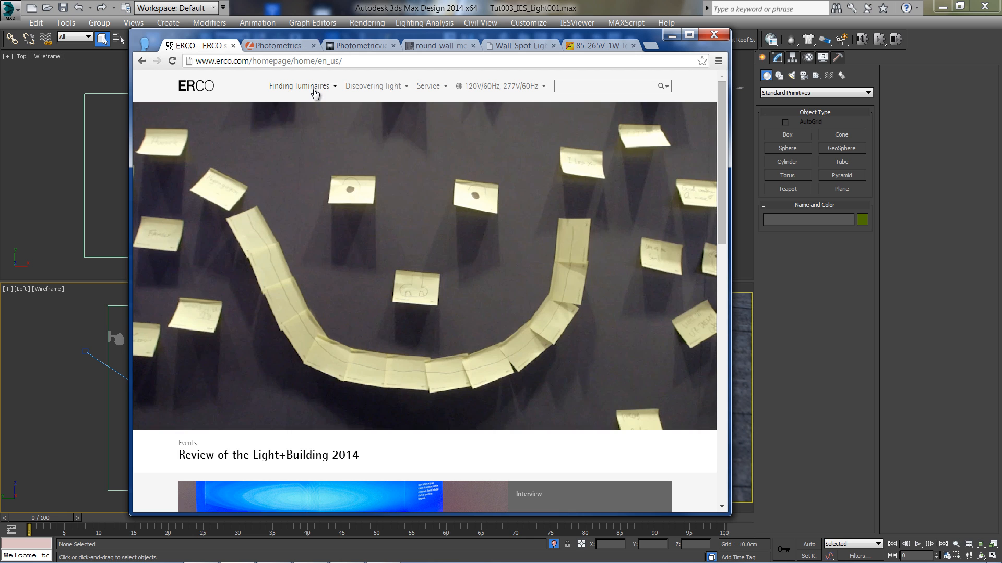
Find the Optec spotlight under ERCO's Indoor Accentuation and download its IES data zip.
click(310, 86)
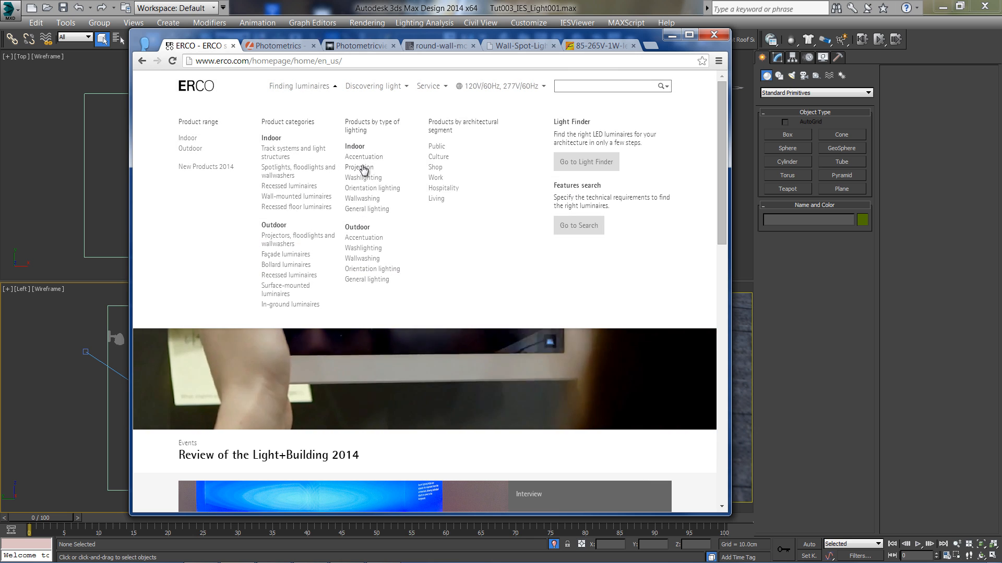
click(363, 156)
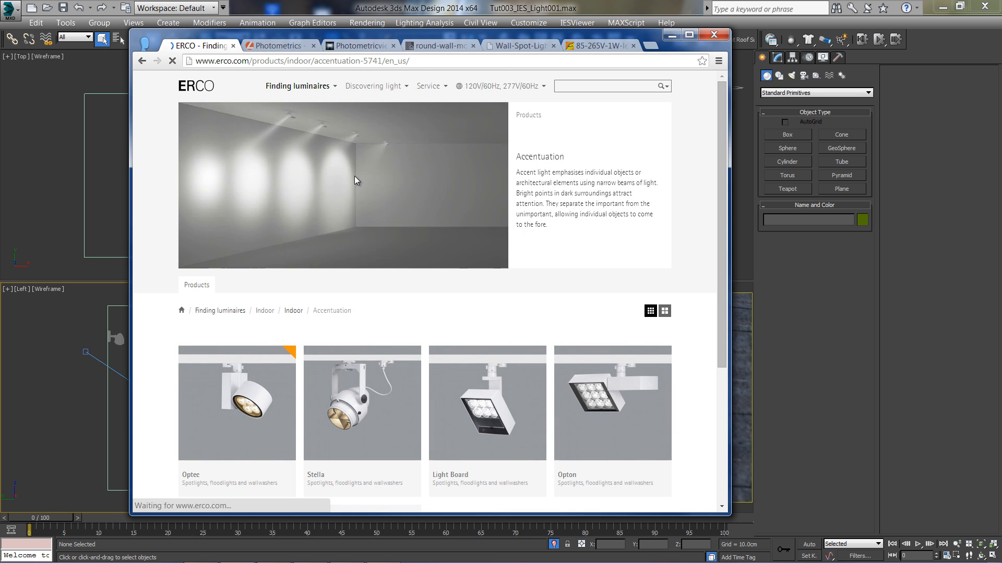
click(237, 404)
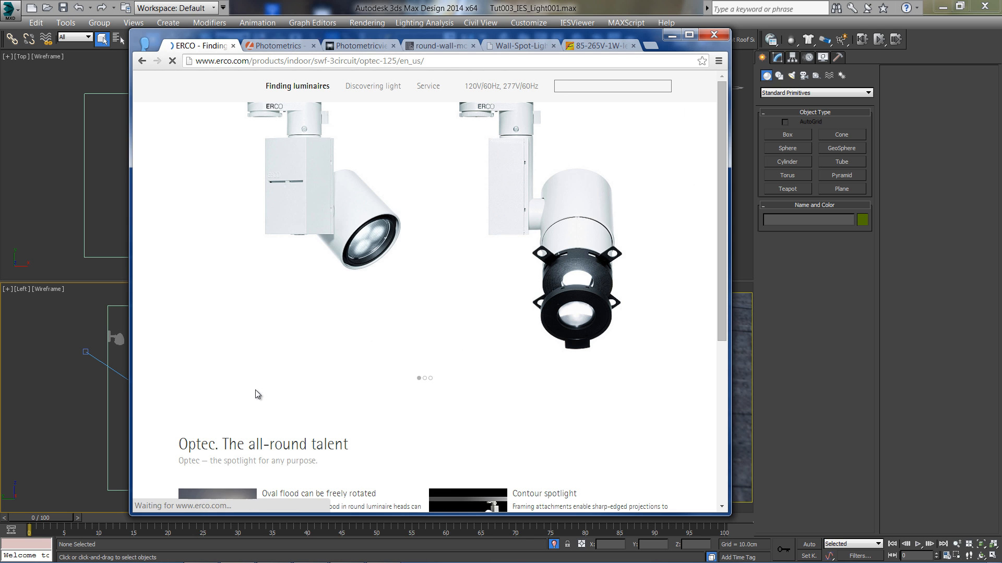
scroll(down, 3)
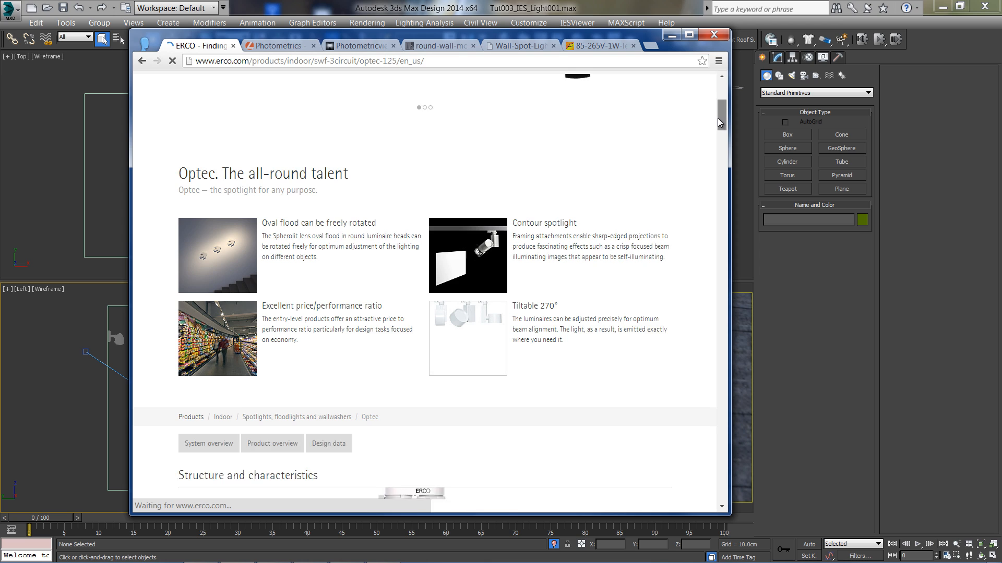
scroll(down, 3)
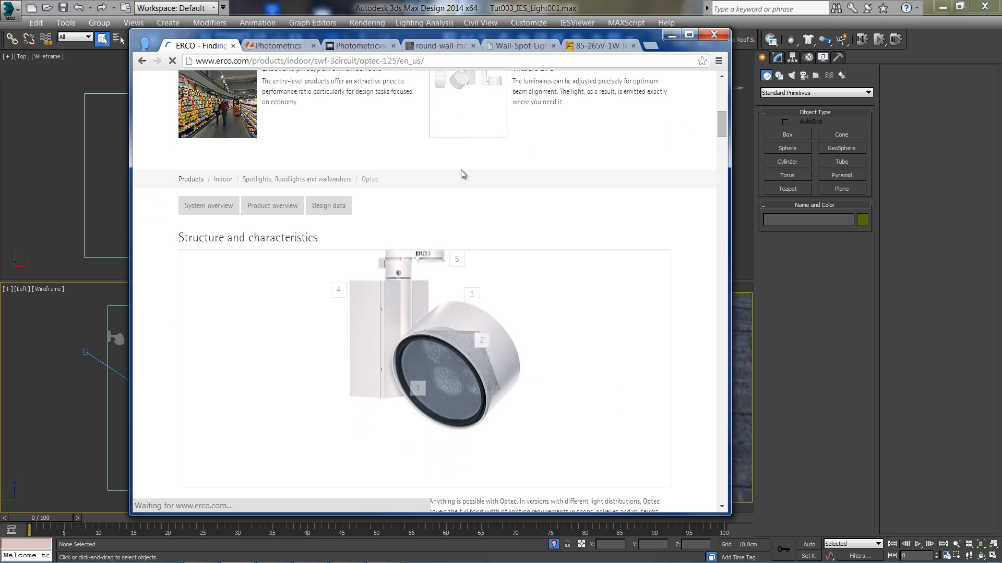
click(328, 205)
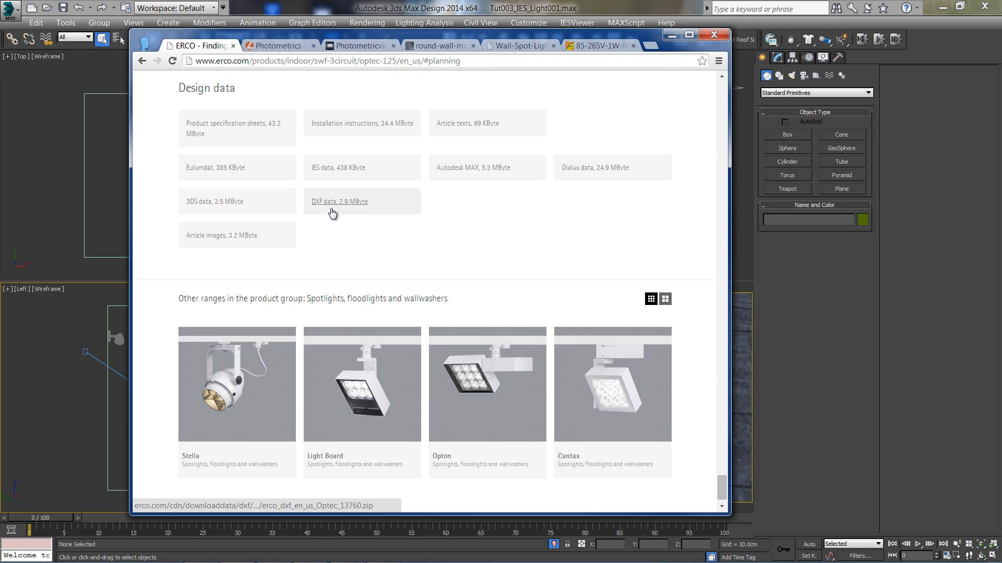
mouse_move(318, 174)
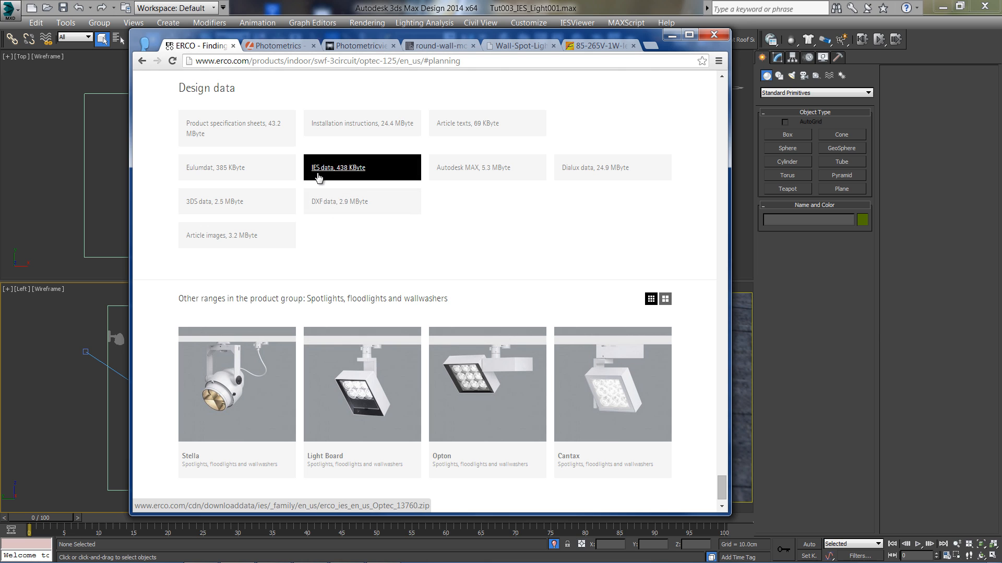
click(337, 167)
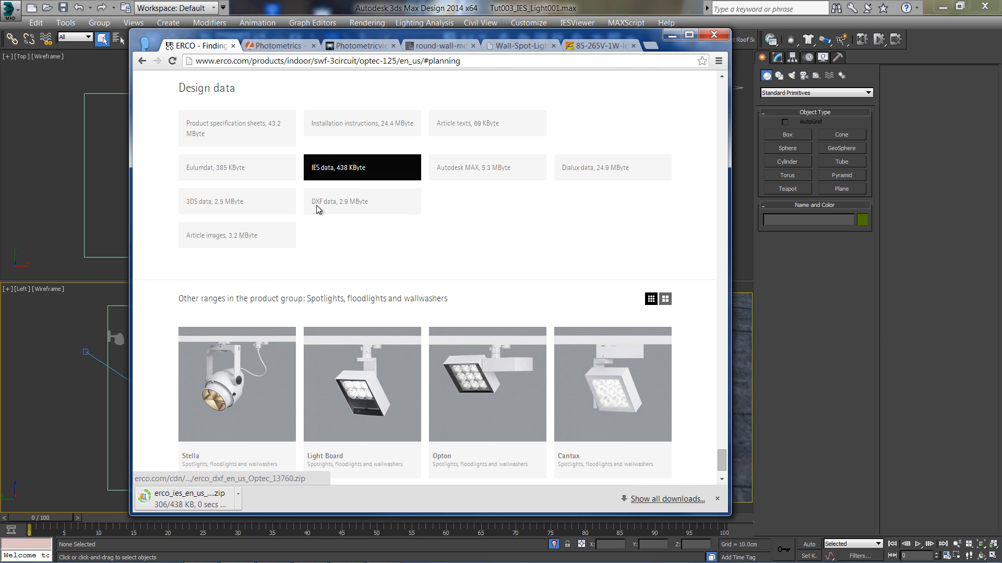
click(185, 499)
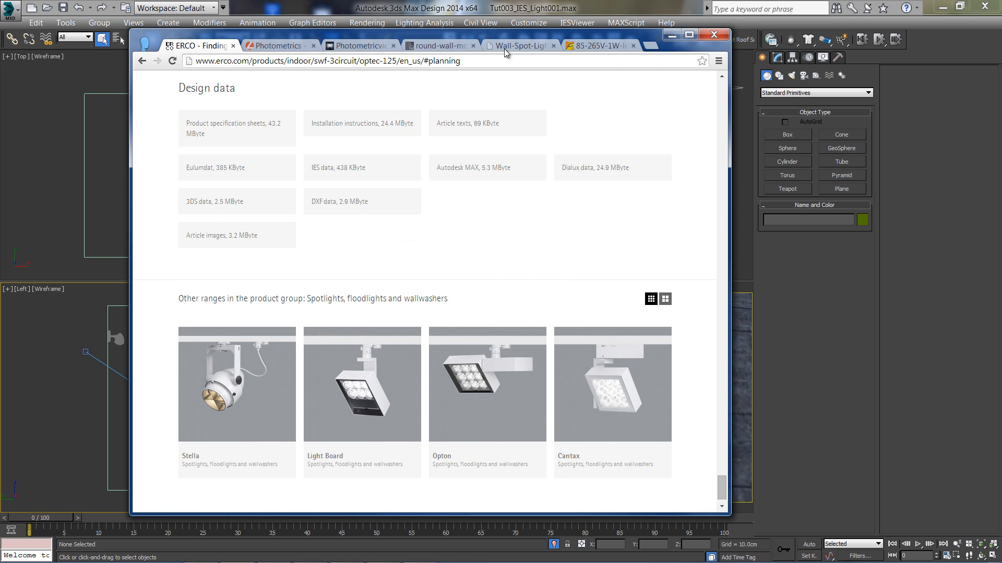
mouse_move(351, 282)
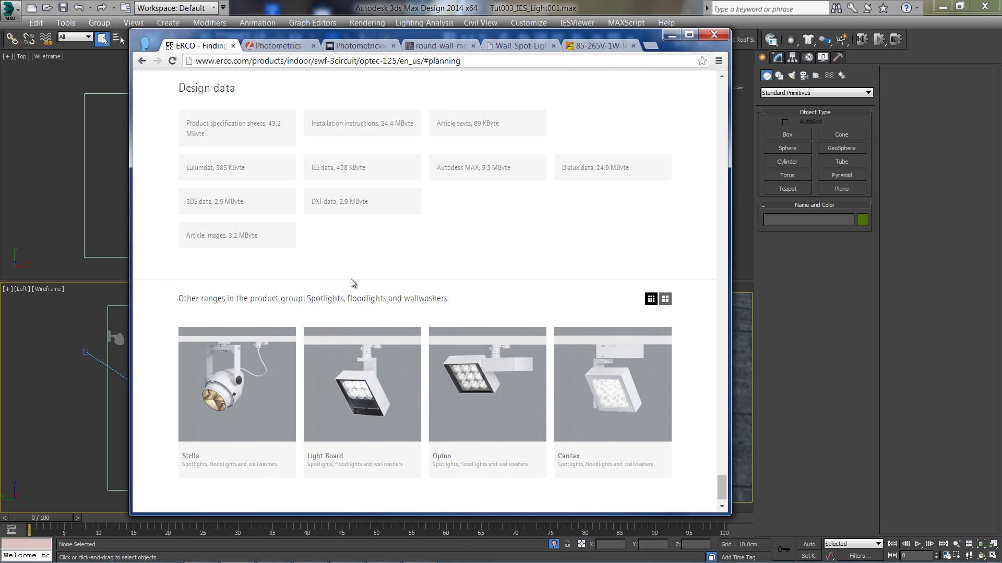
mouse_move(358, 271)
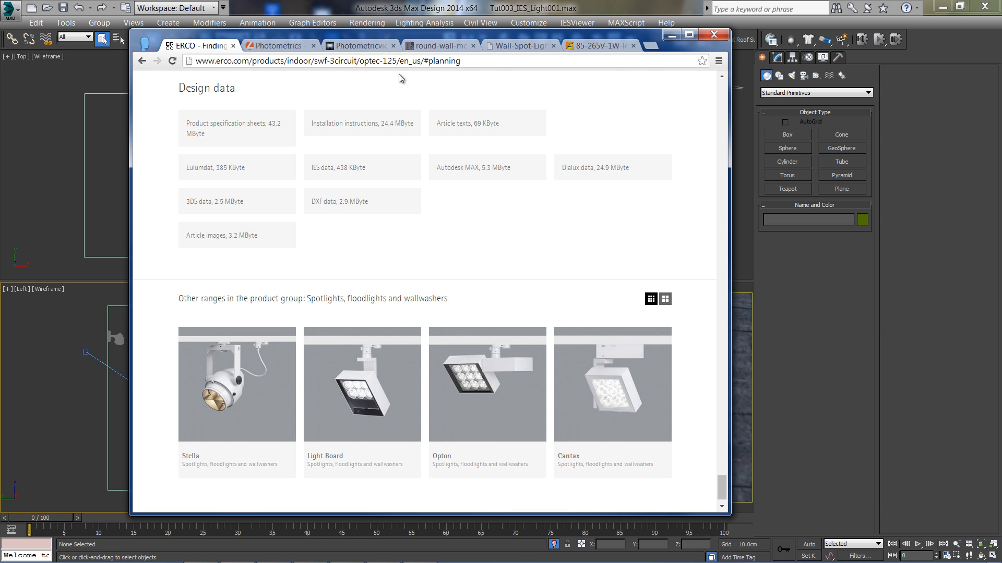
Download the latest IESviewer 3.1 release from photometricviewer.com's download page.
click(357, 46)
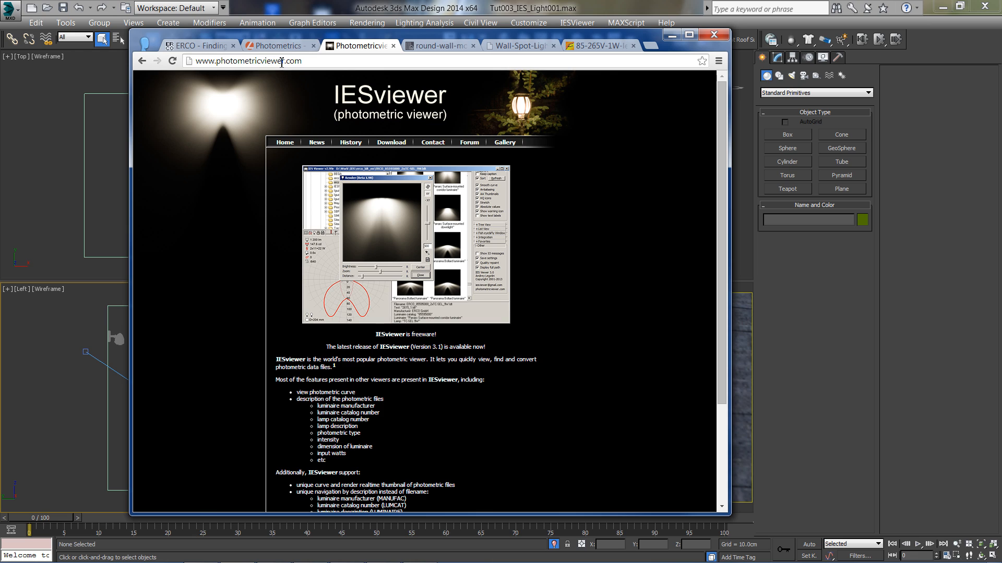
click(249, 60)
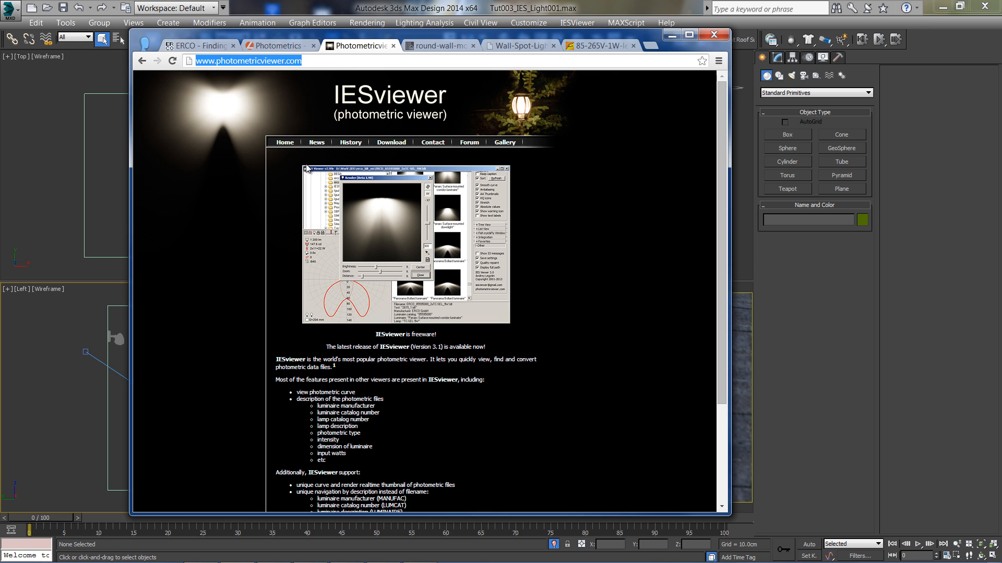
mouse_move(398, 143)
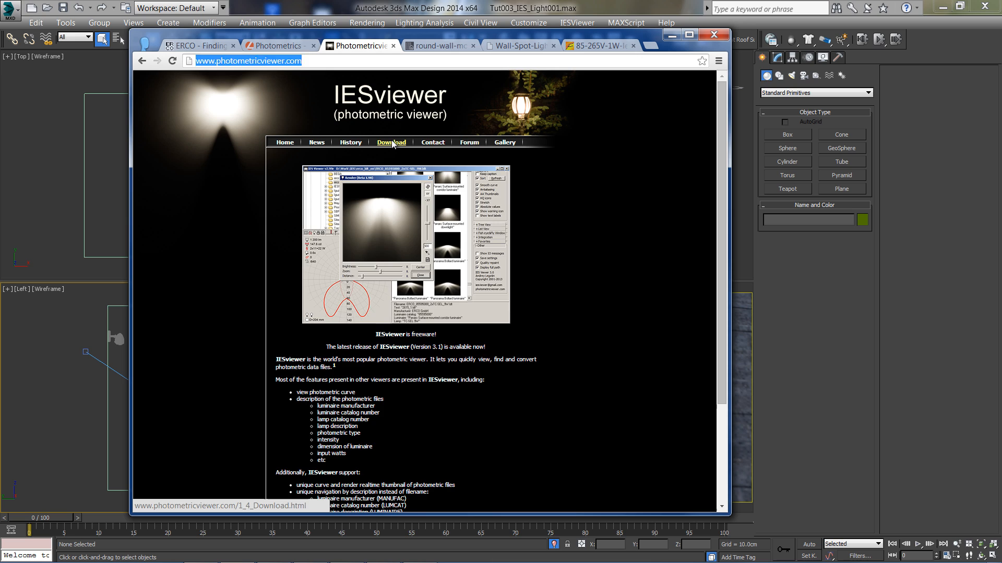
click(390, 142)
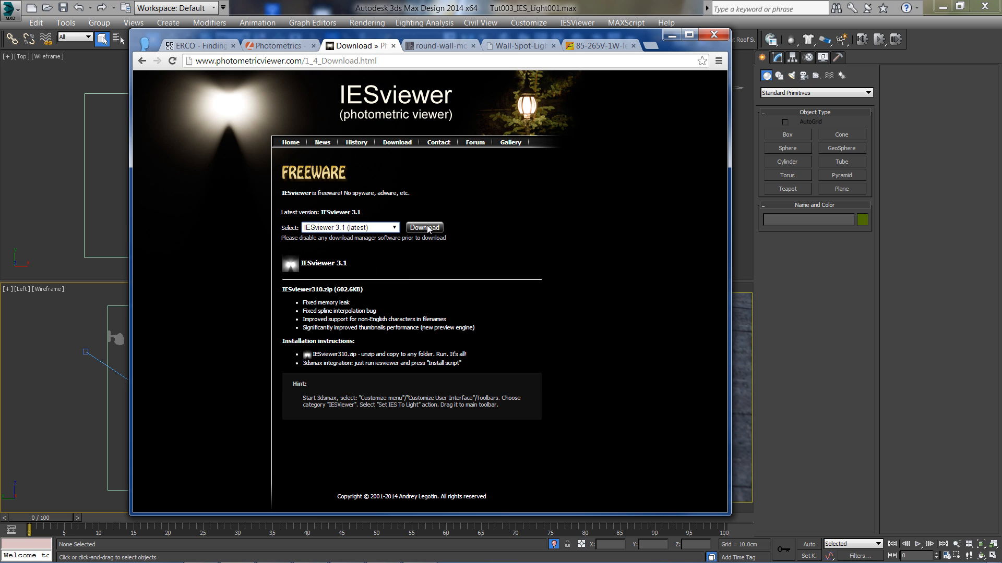
click(424, 227)
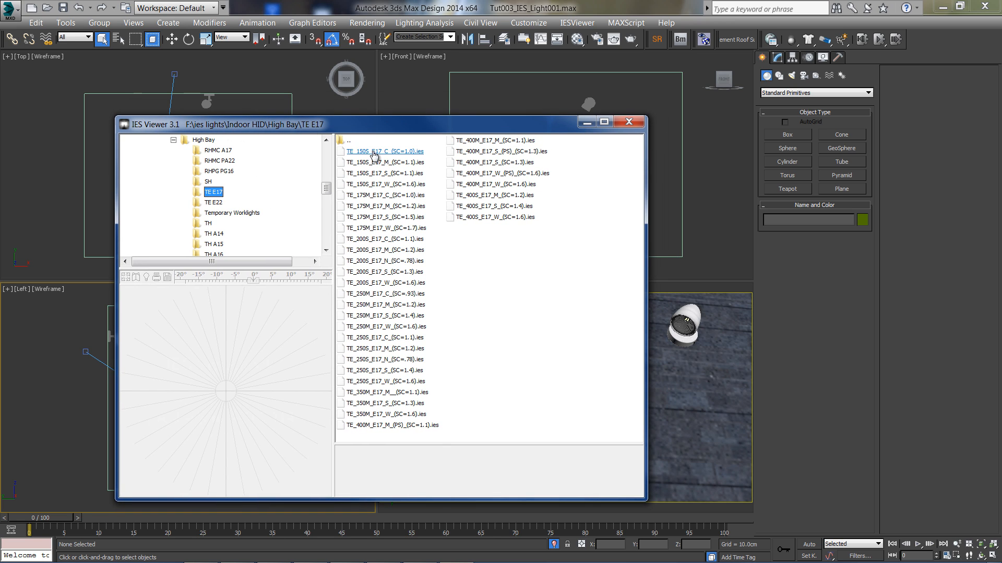
Show the polar curve and luminaire details for TE_150S_E17_C_(SC=1.0).ies.
click(384, 151)
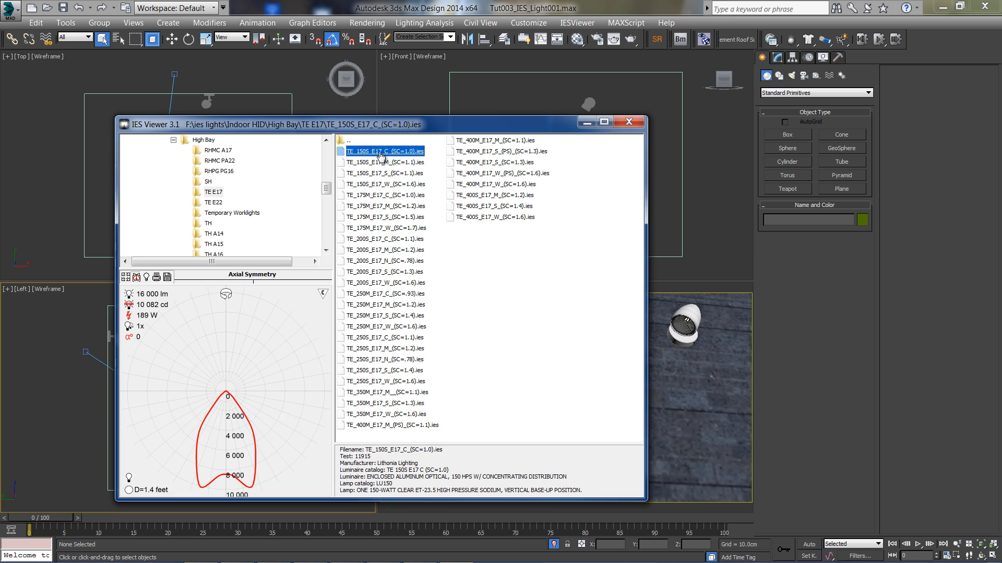
mouse_move(265, 400)
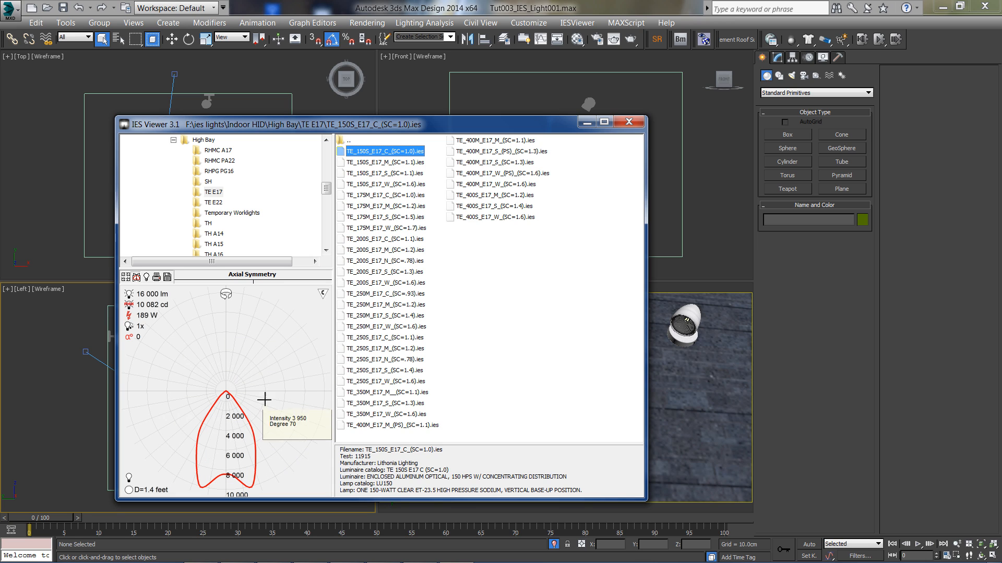
mouse_move(177, 297)
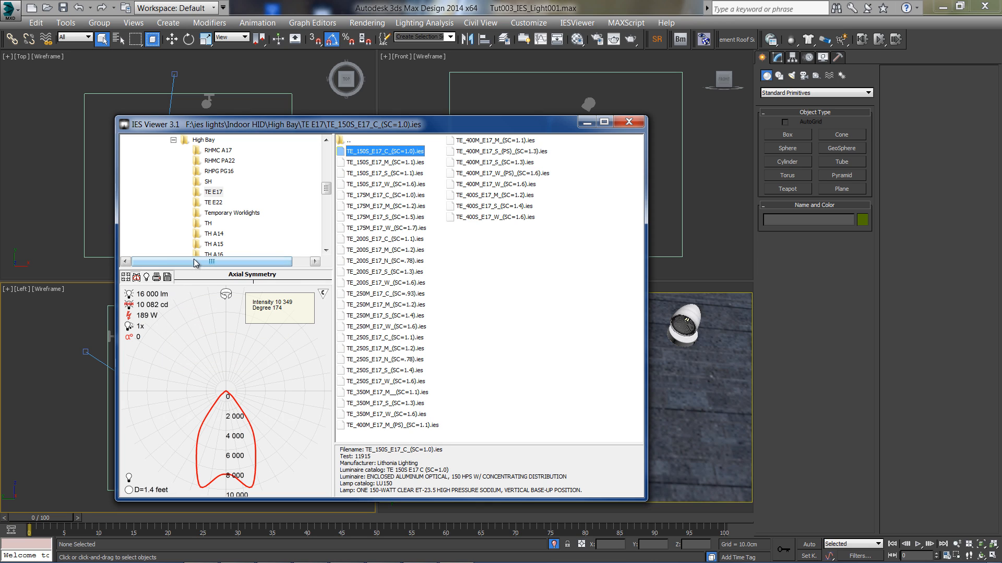
mouse_move(148, 278)
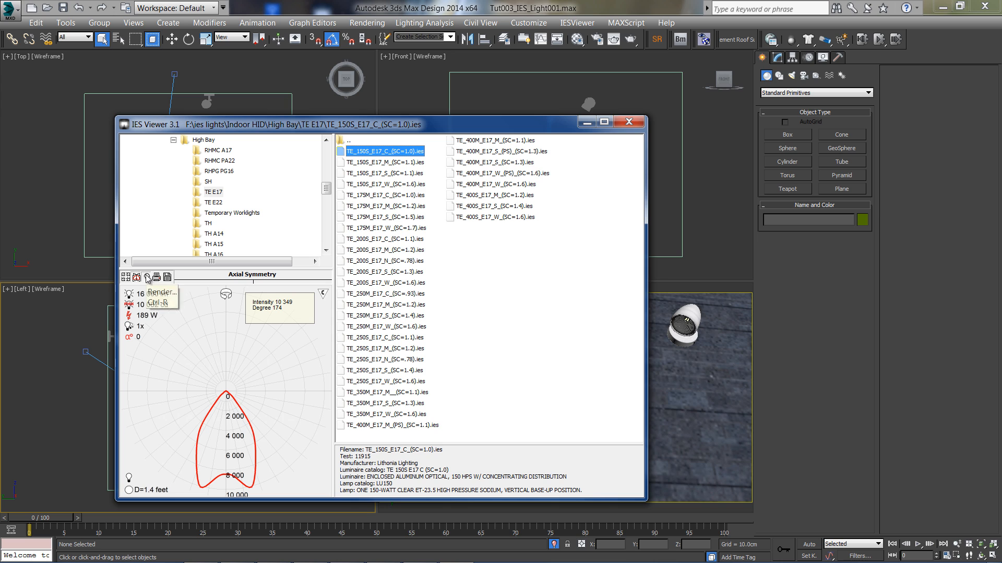
Open the Render preview for TE 150S E17 C and adjust its brightness and distance sliders.
click(147, 277)
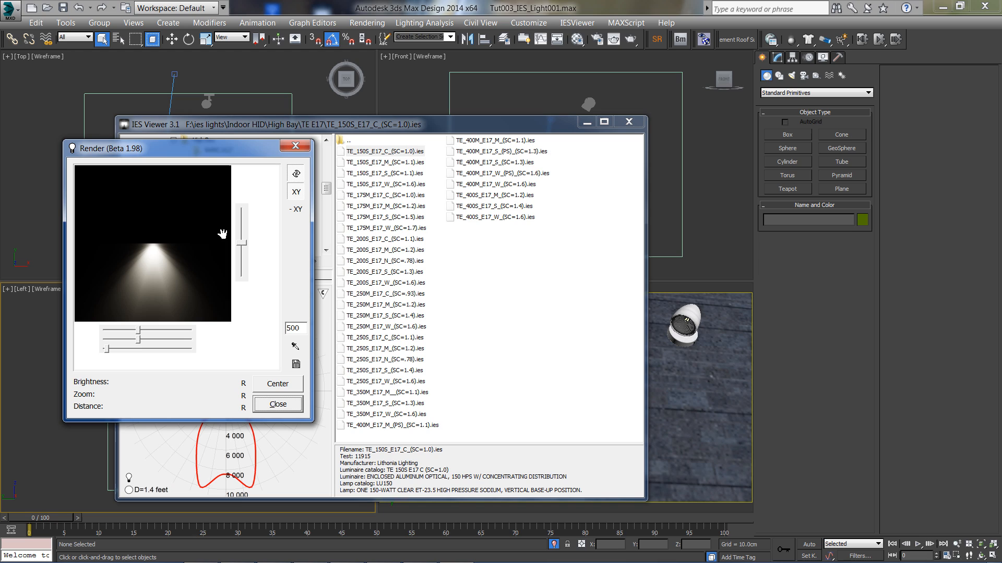
mouse_move(197, 303)
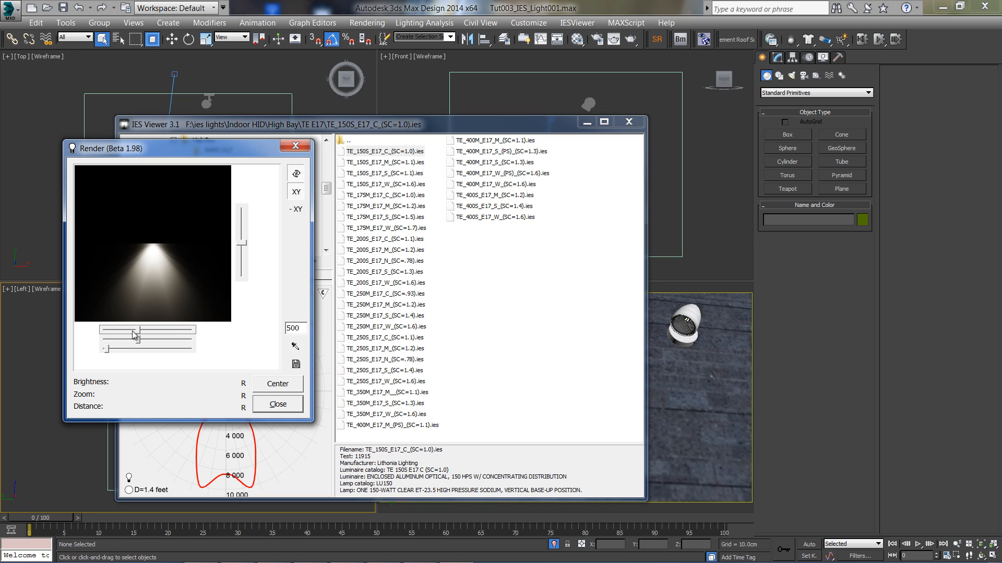
drag(131, 330, 163, 330)
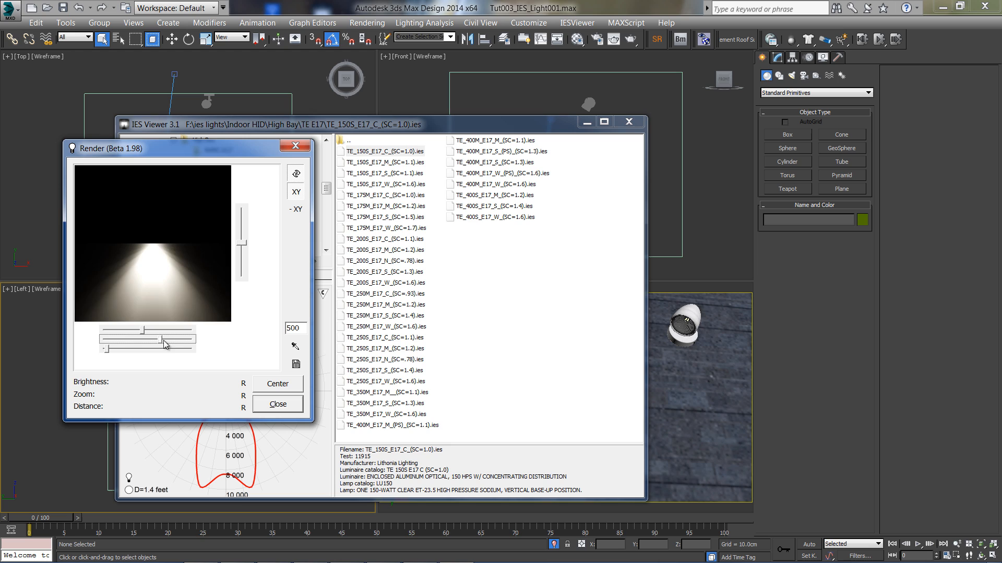
drag(165, 344, 130, 353)
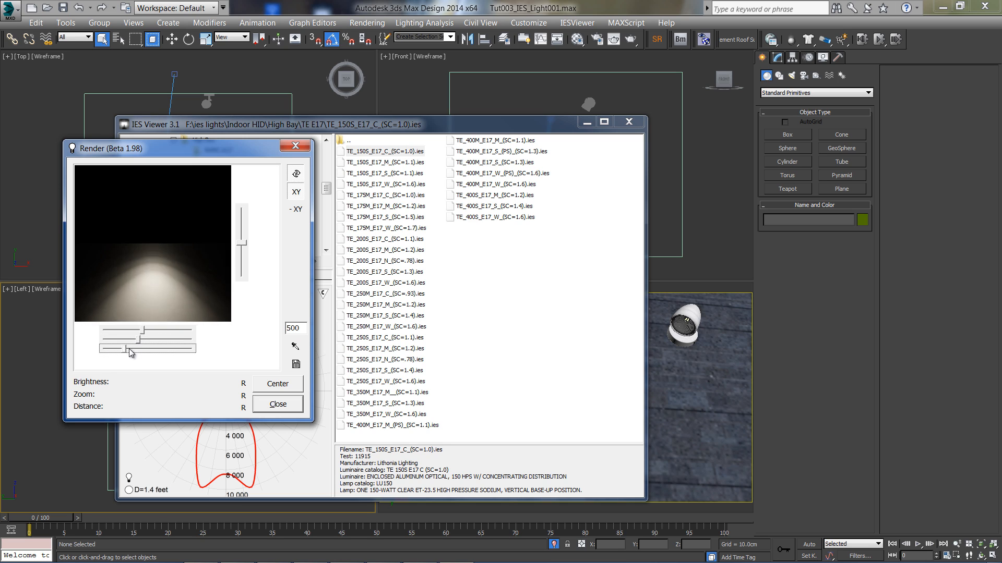
drag(131, 353, 111, 352)
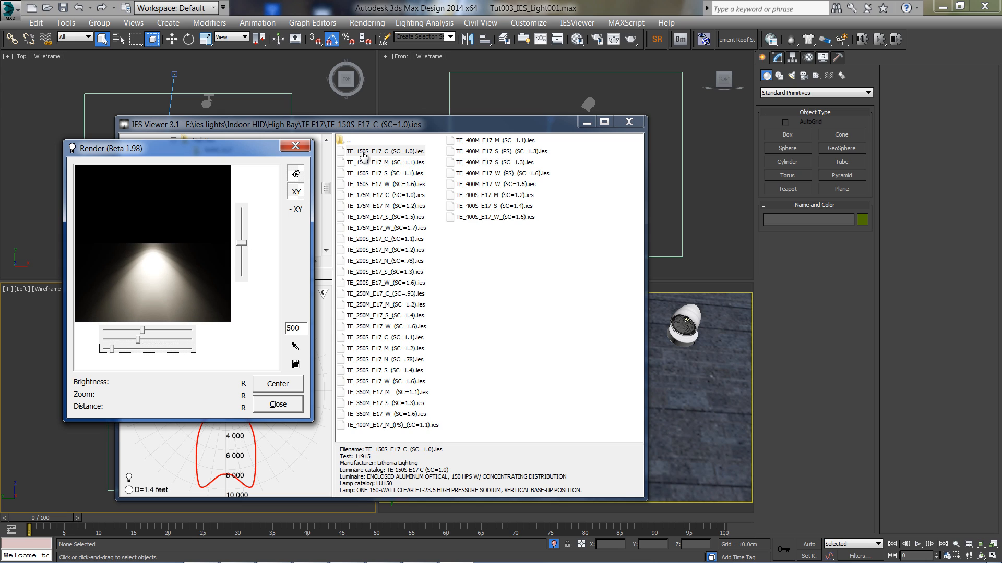
Browse the TE 150S, 175M, 250M and 250S profiles, settling on TE 350M E17 M.
click(385, 161)
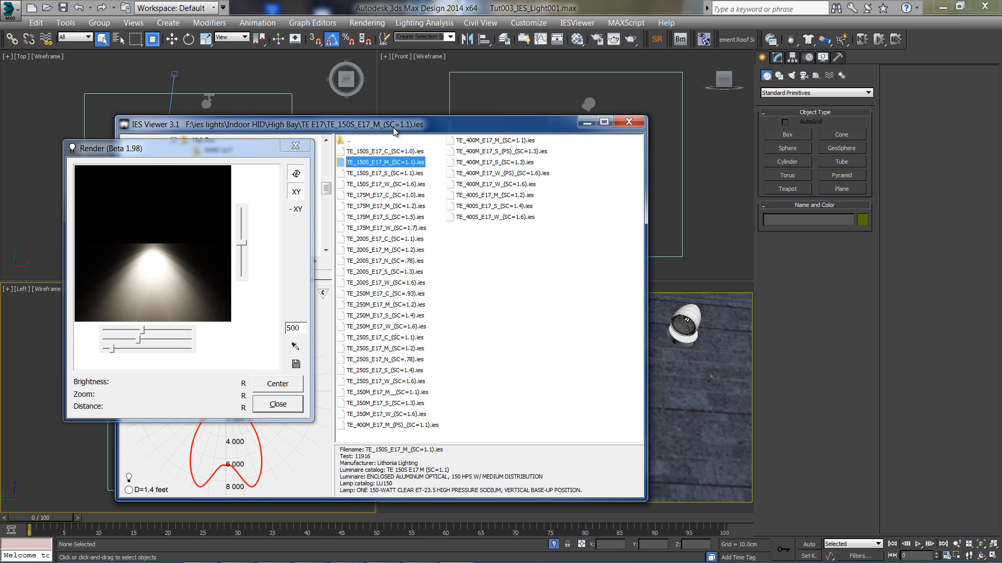
click(385, 217)
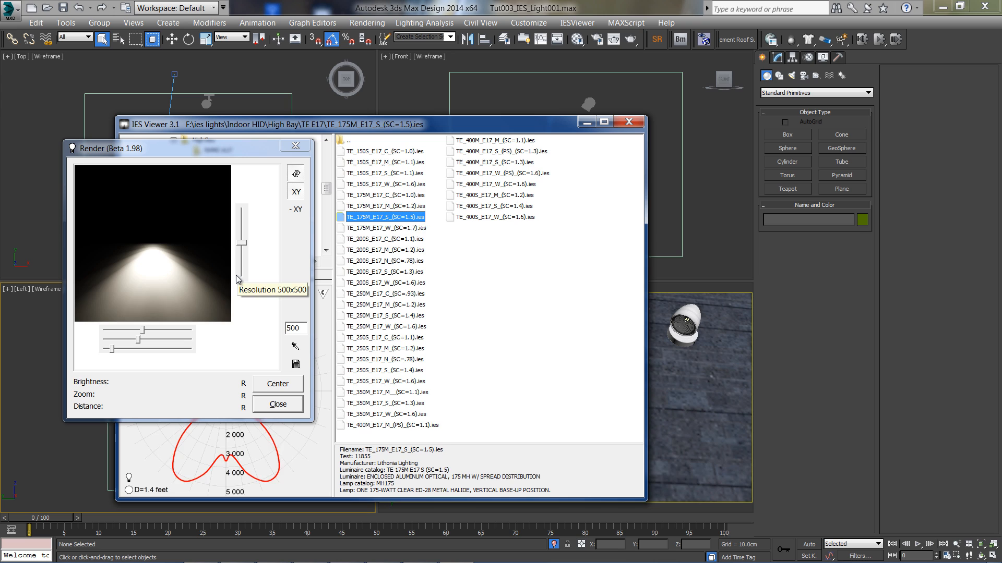
click(383, 315)
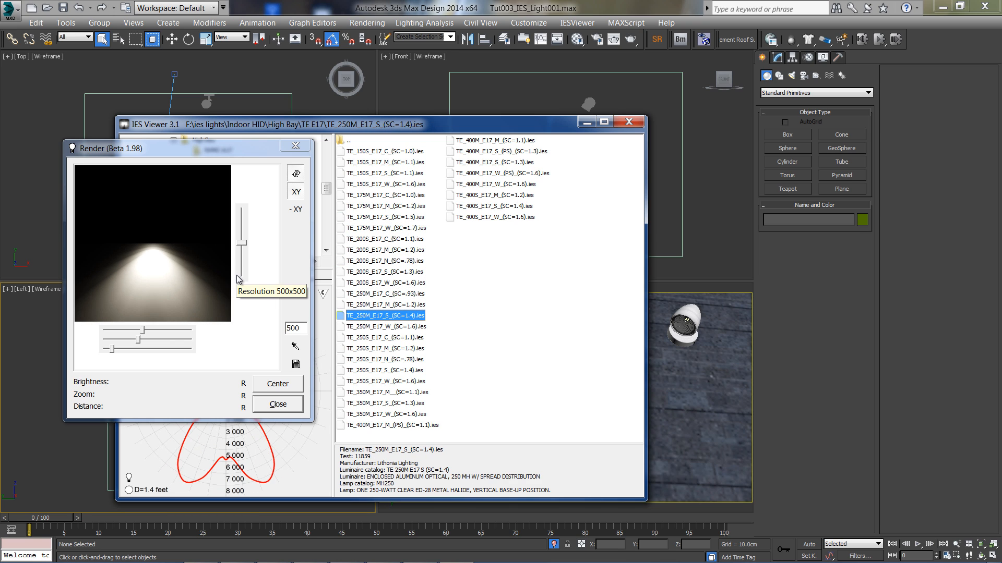
click(383, 370)
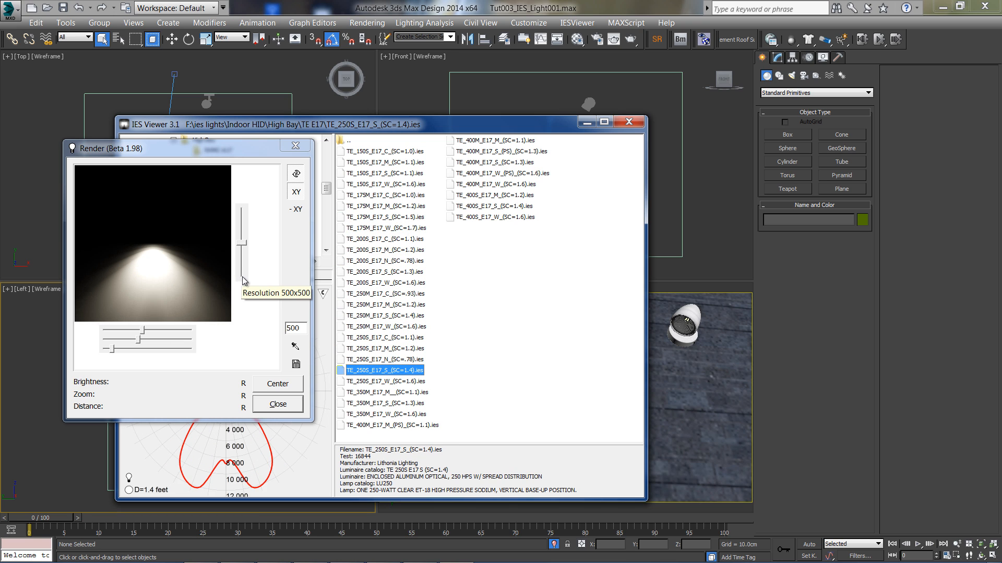
click(386, 392)
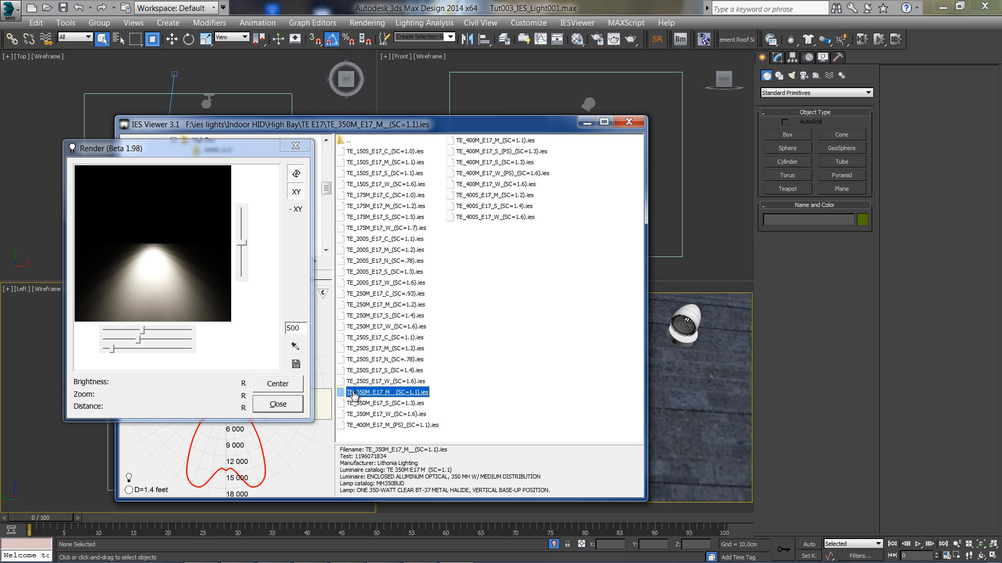
mouse_move(371, 397)
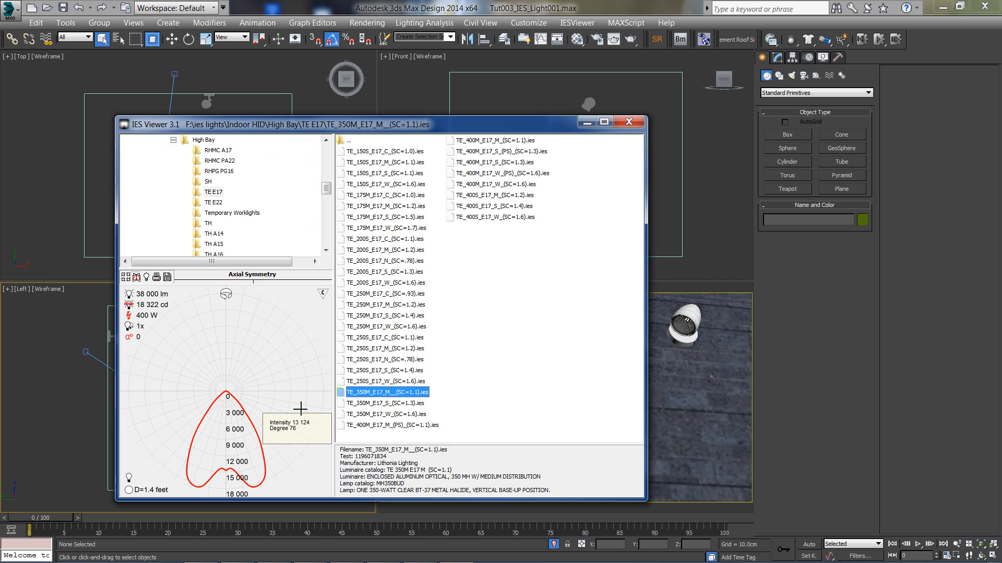
mouse_move(307, 397)
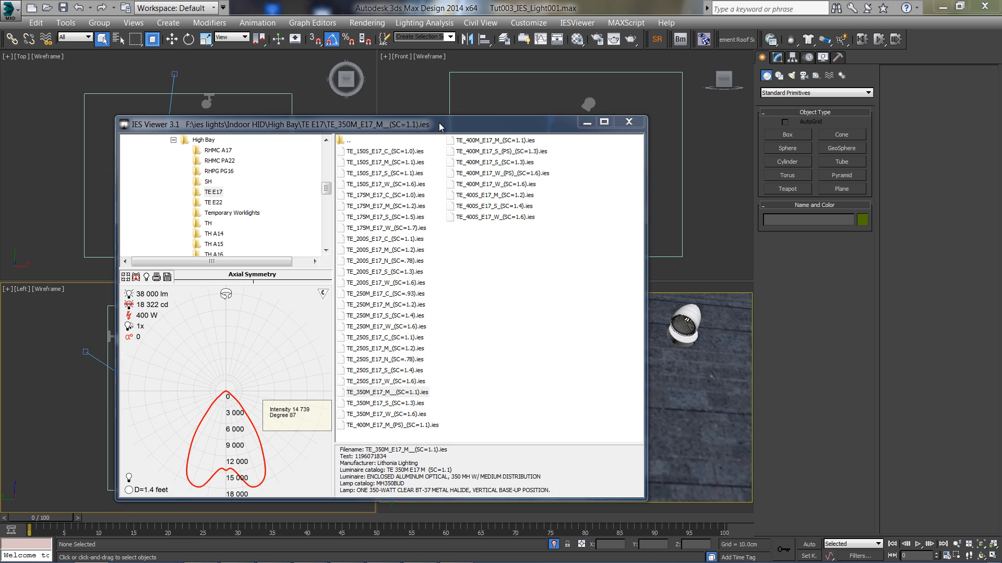
Close IES Viewer and create a VRayIES light from the V-Ray light types.
click(629, 121)
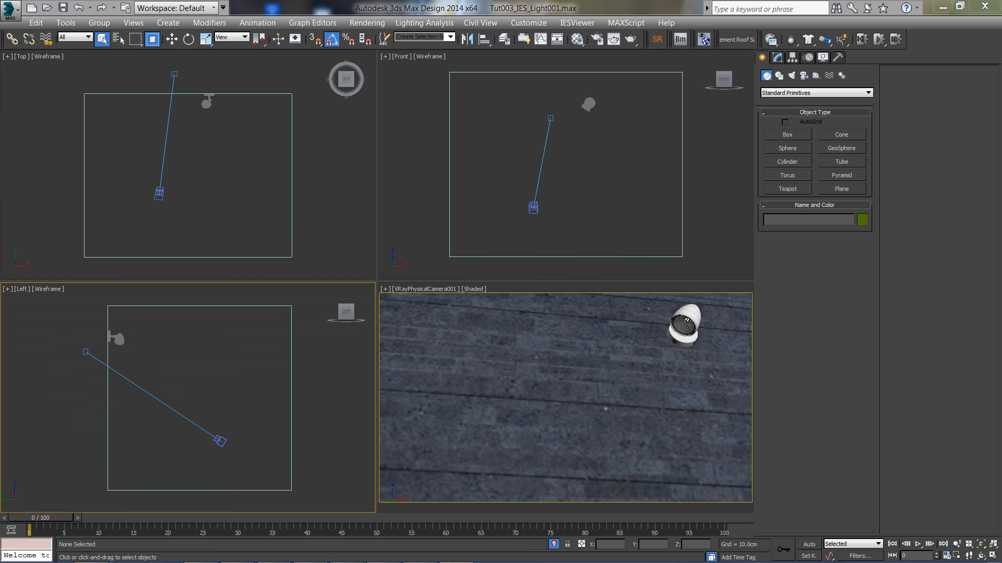
mouse_move(383, 329)
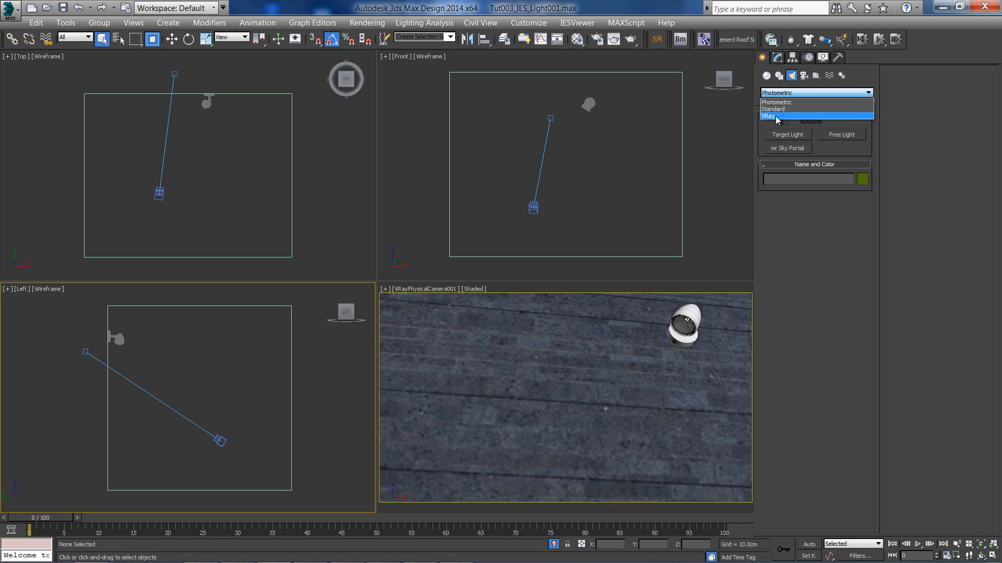
click(841, 135)
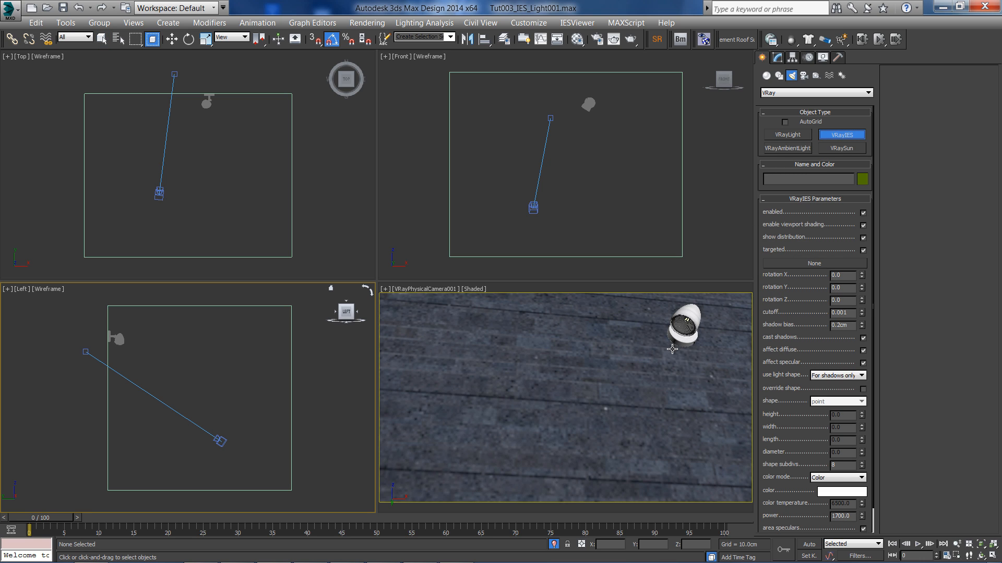
click(586, 110)
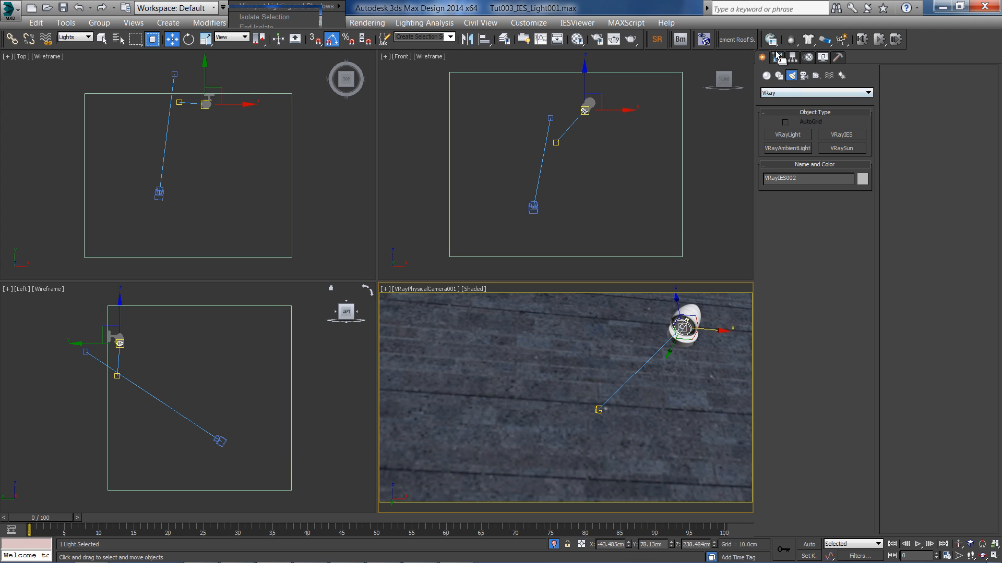
Load TE_350M_E17_M__(SC=1.1).ies from the ies folder into VRayIES002 via the Modify panel.
click(777, 57)
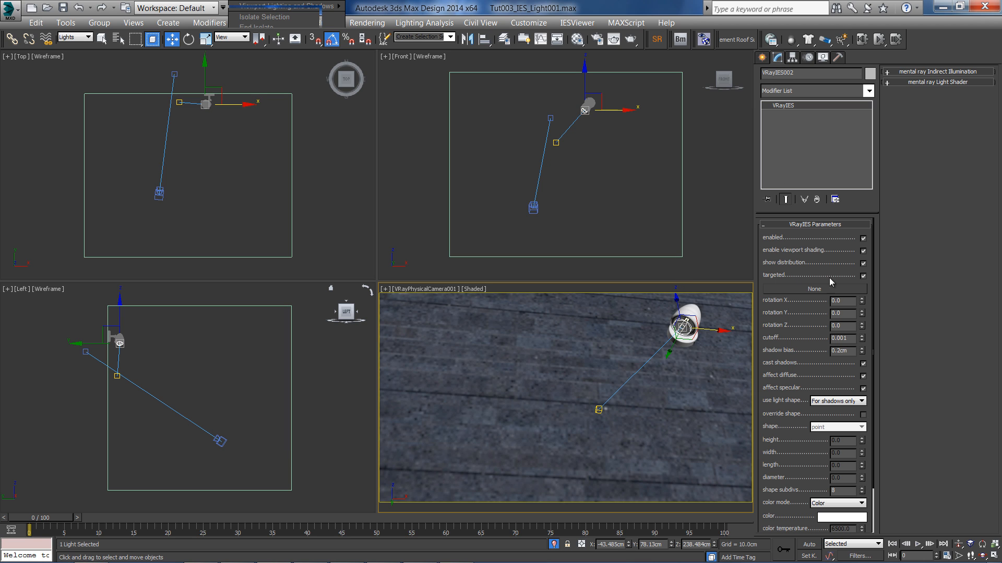
mouse_move(823, 296)
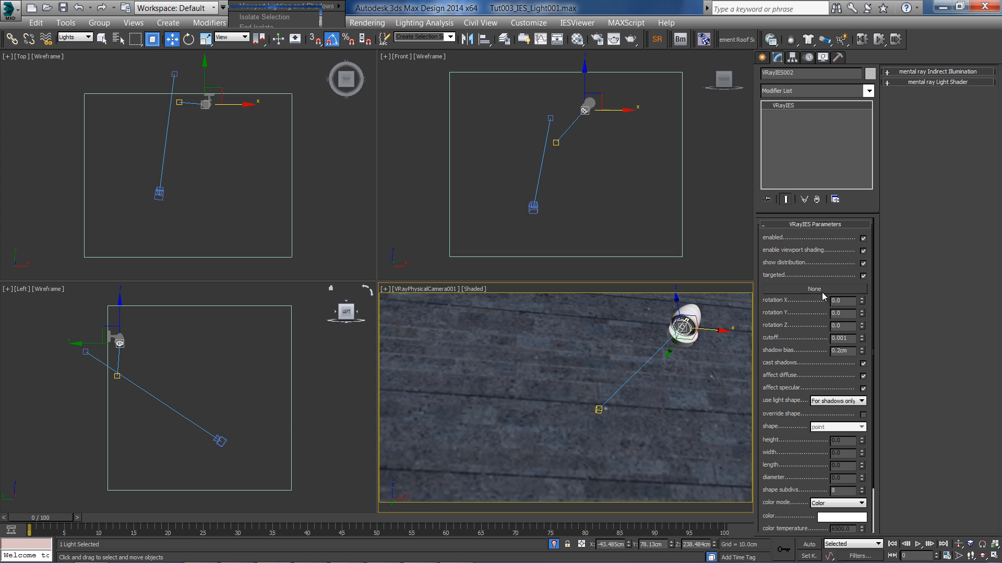
click(814, 289)
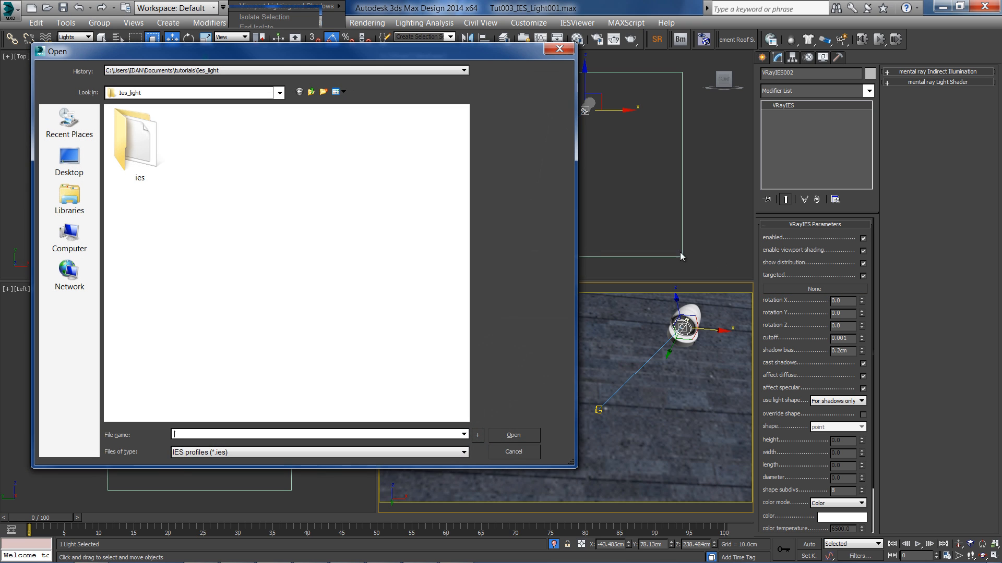
double_click(139, 138)
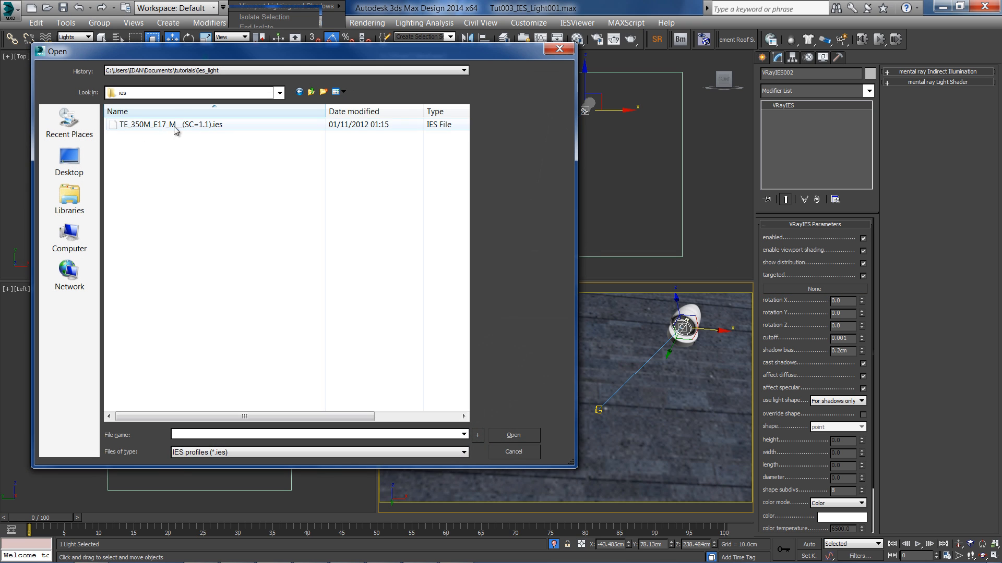
click(156, 124)
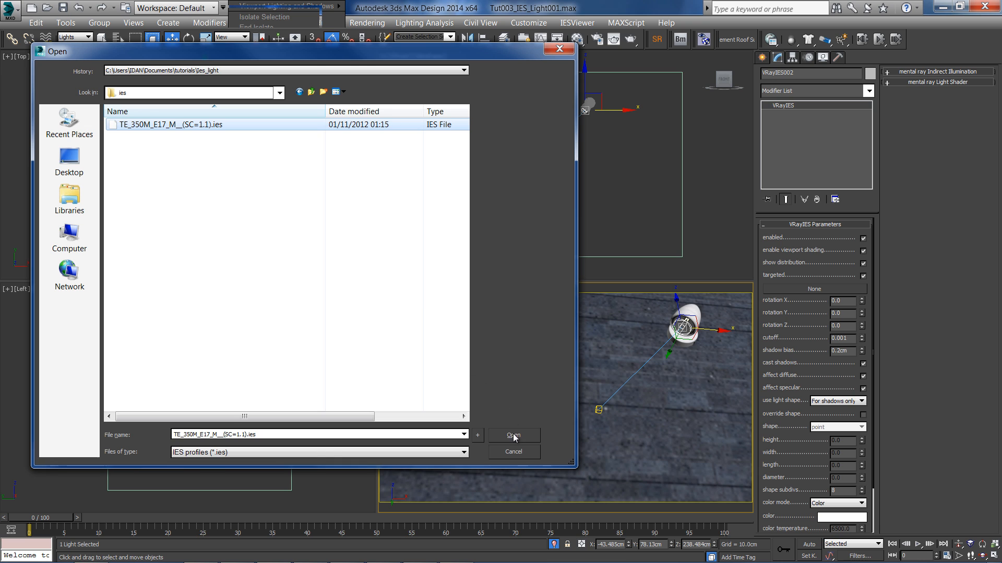
click(514, 435)
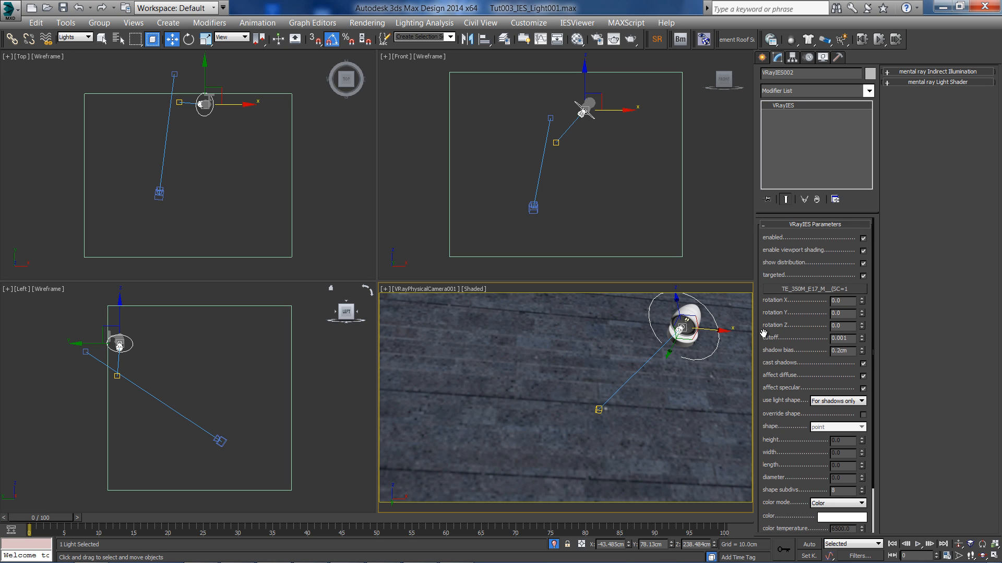
Set VRayIES002 to temperature color mode at 3500 with power 1500, then render.
scroll(down, 3)
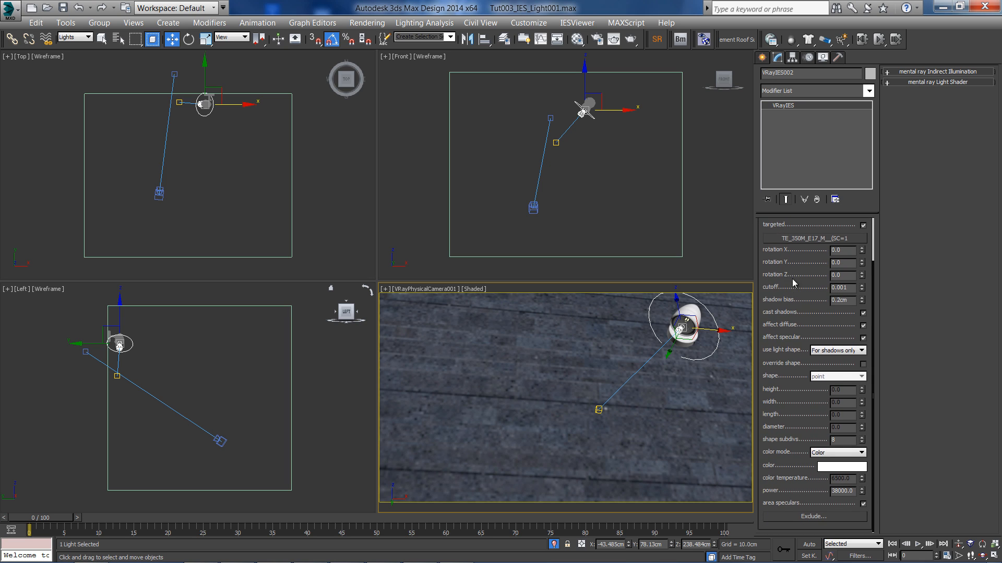
click(856, 452)
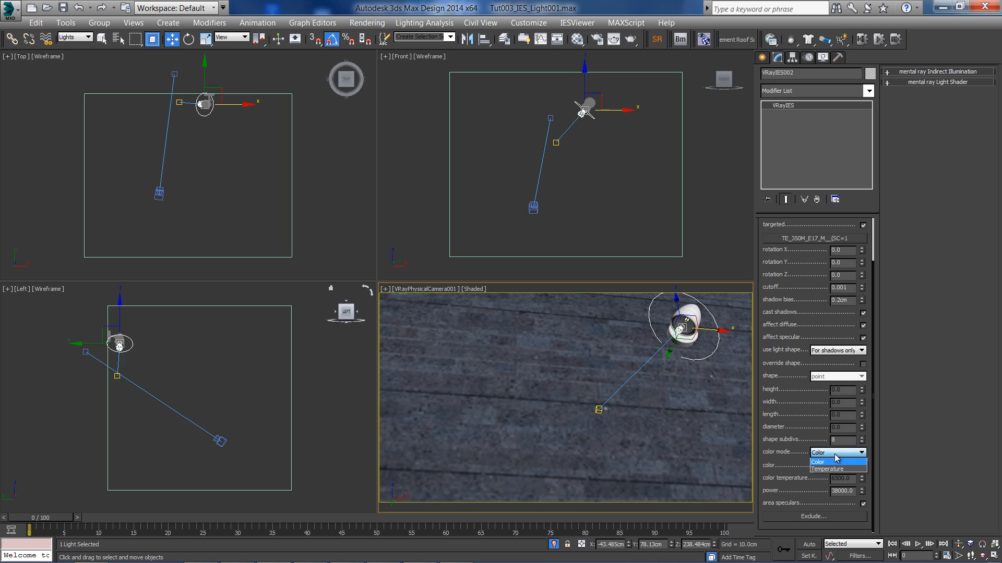
click(817, 461)
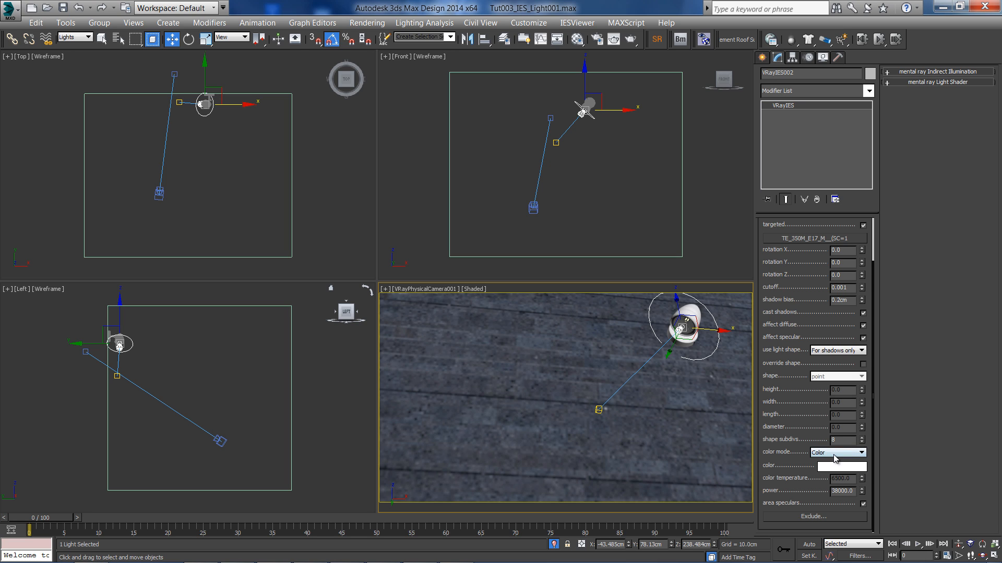
click(857, 452)
text(1100)
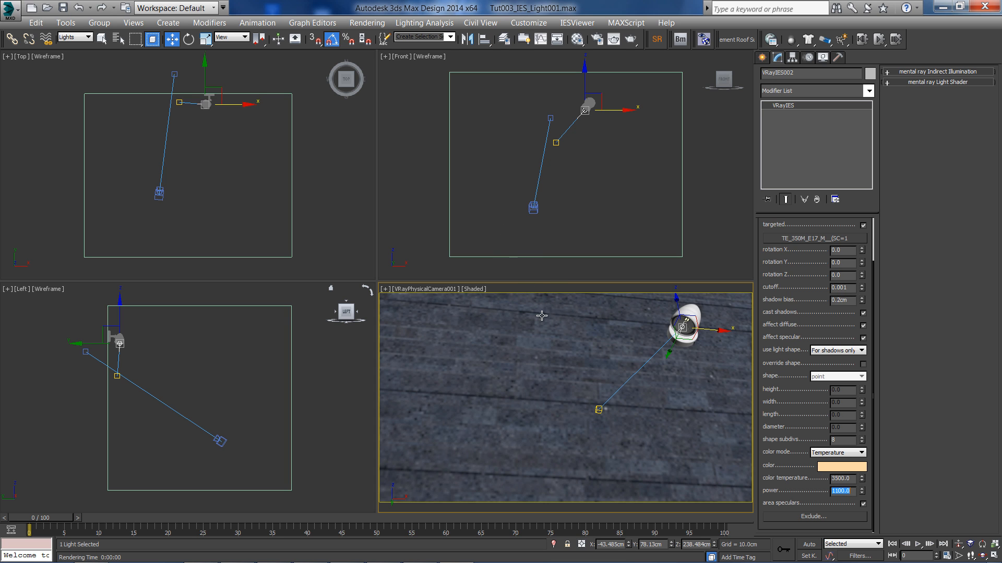
click(630, 40)
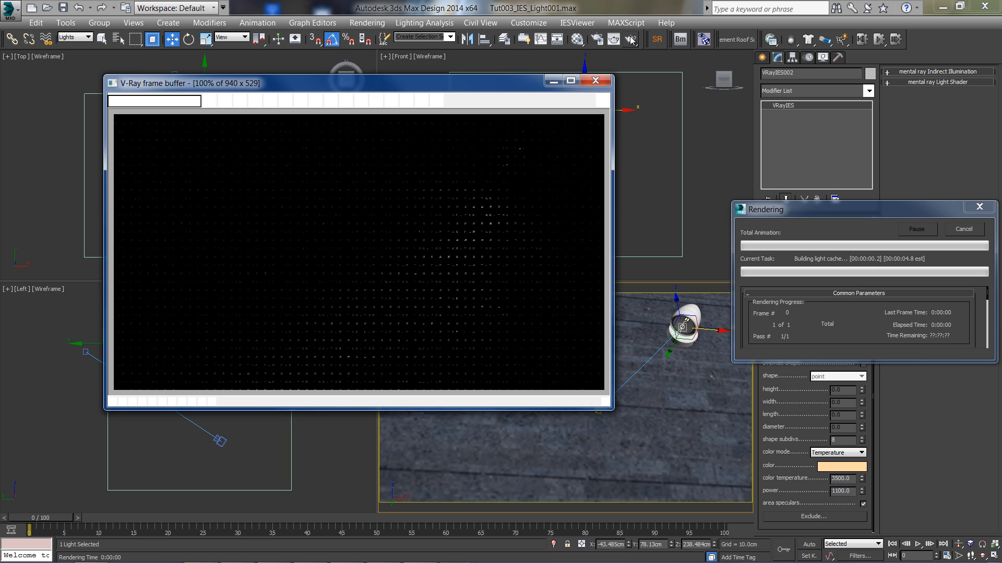